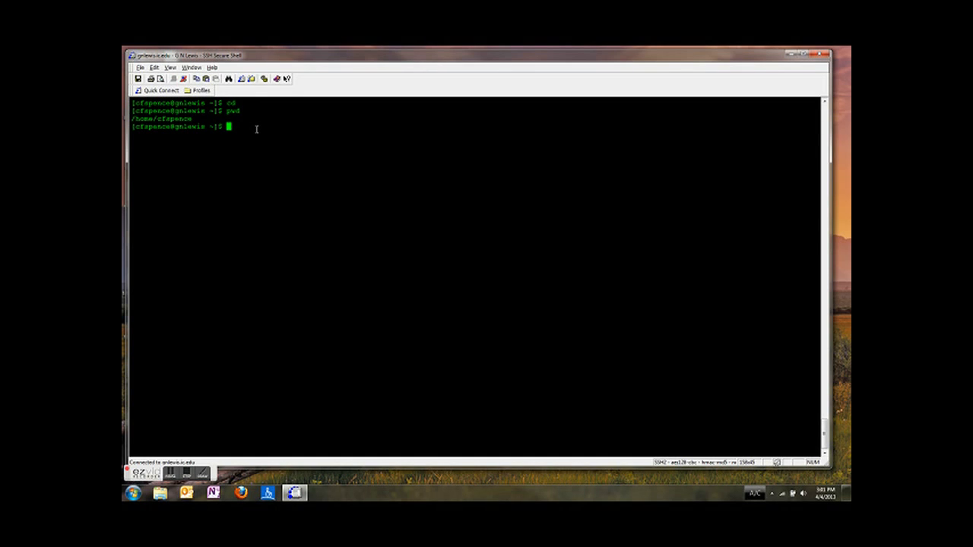
List the home directory, change into water, and begin a vi command.
{"action": "type", "text": "ls"}
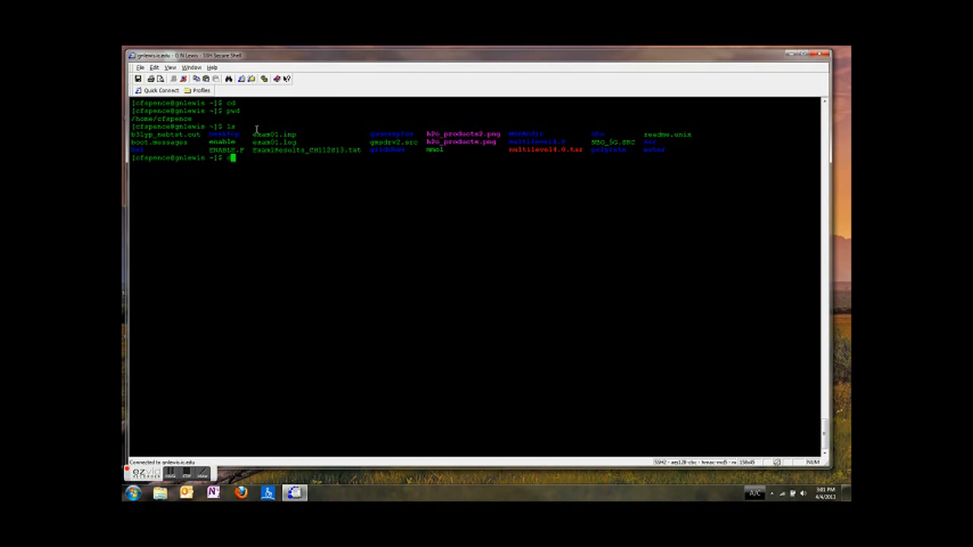
{"action": "type", "text": "cd water"}
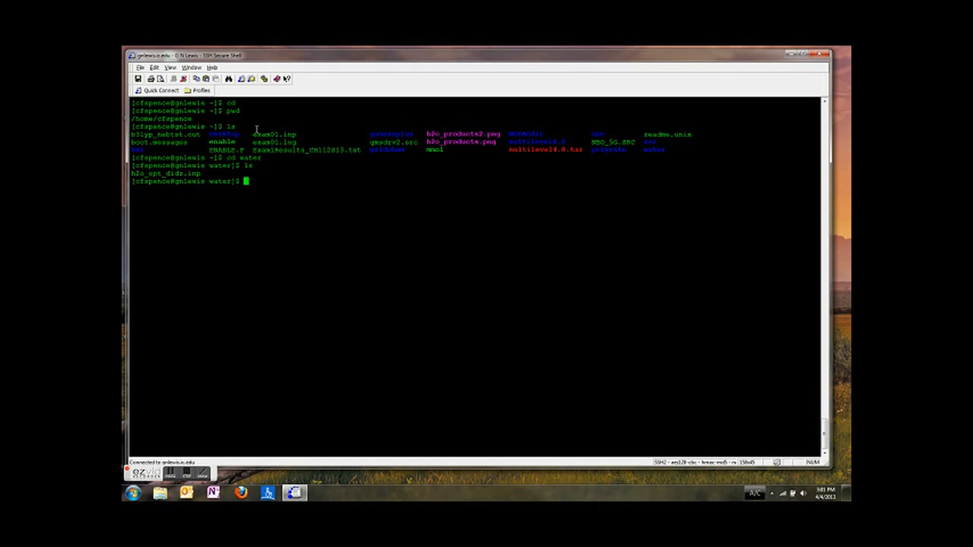
{"action": "type", "text": "vi"}
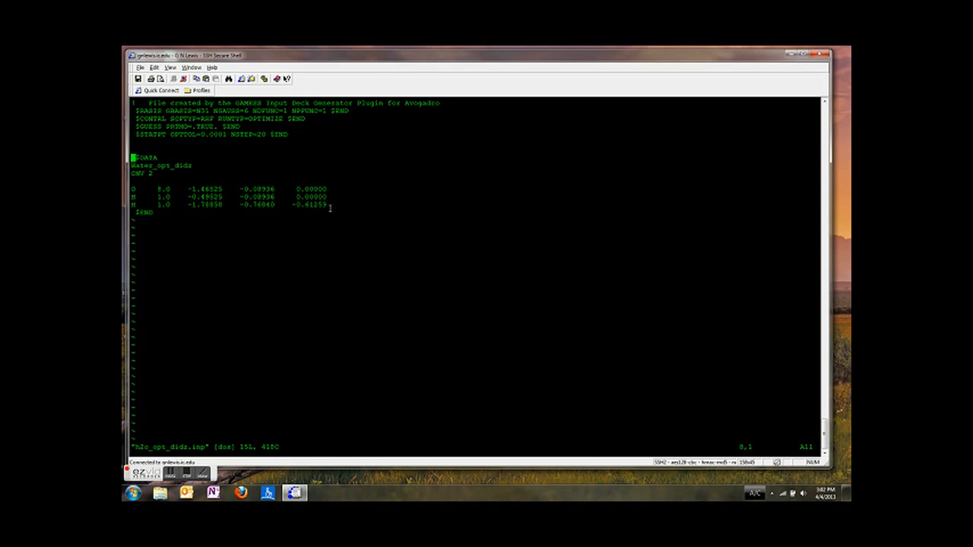
View h2o_opt_dihs.inp in vi and move the cursor to the first atom line.
{"action": "key", "text": "Up"}
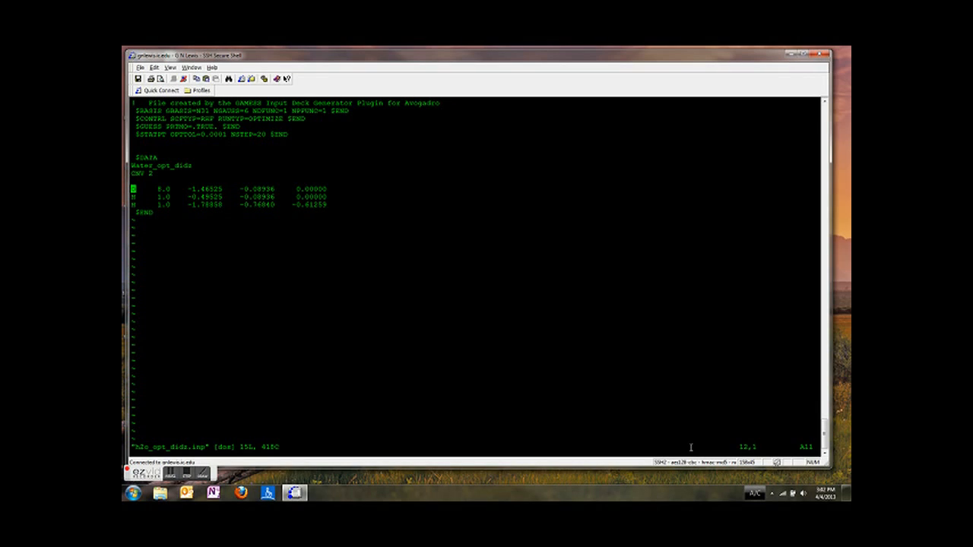
{"action": "key", "text": "Down"}
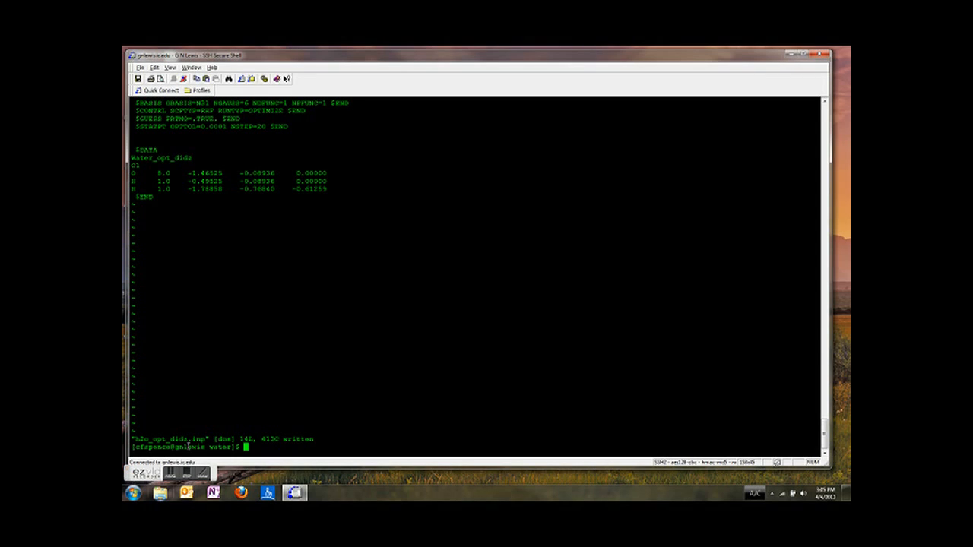
List the water directory, start the /usr/local/gamess/rungms command and select the h2o_opt_dihs file name.
{"action": "type", "text": "ls"}
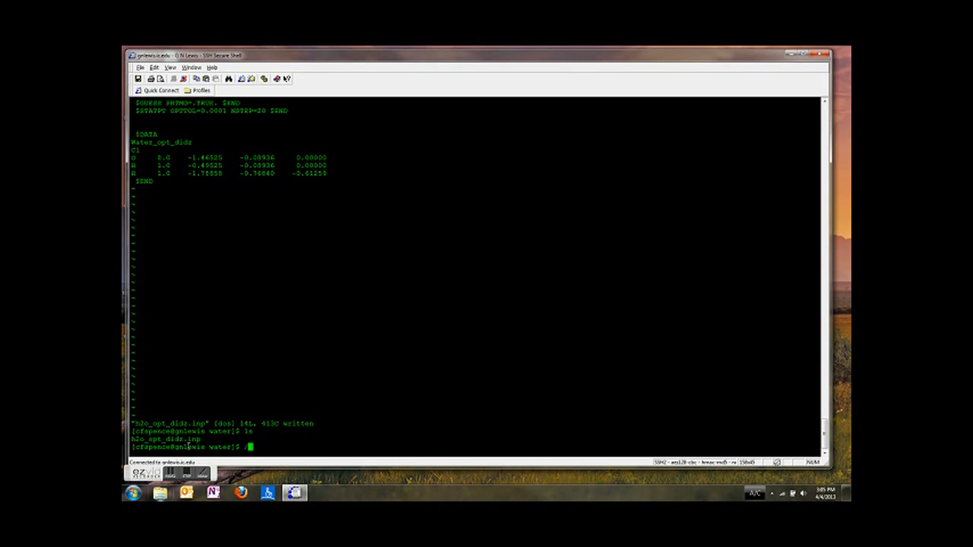
{"action": "type", "text": "/"}
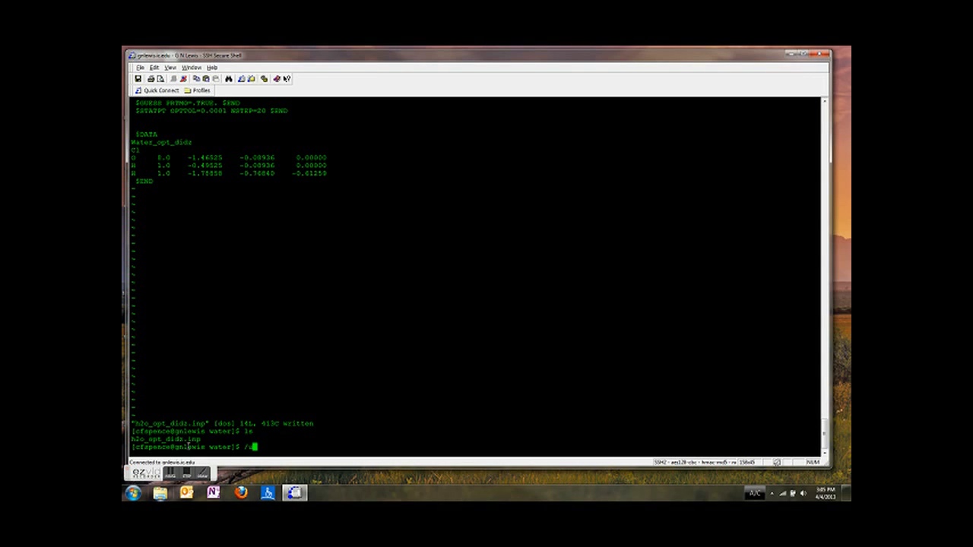
{"action": "type", "text": "sr/local/gamess/"}
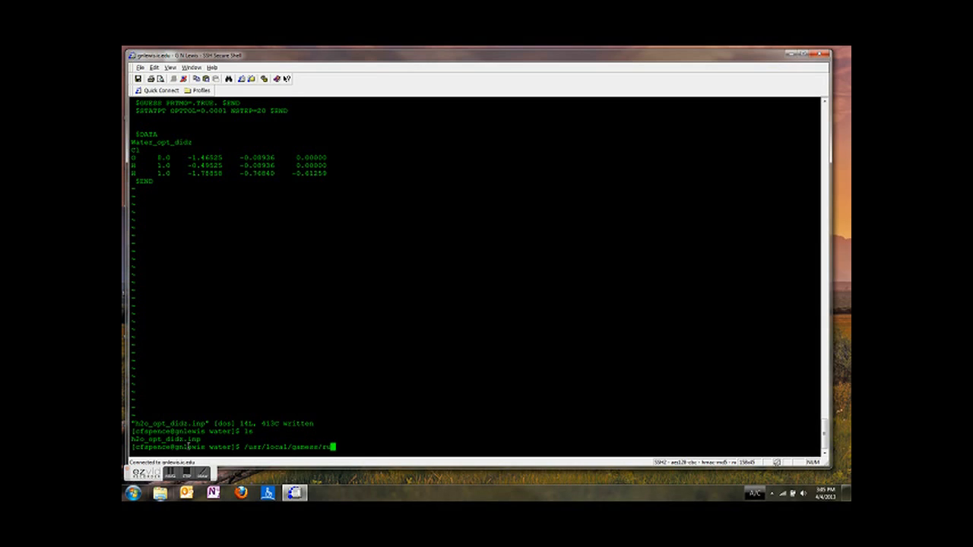
{"action": "type", "text": "rungms"}
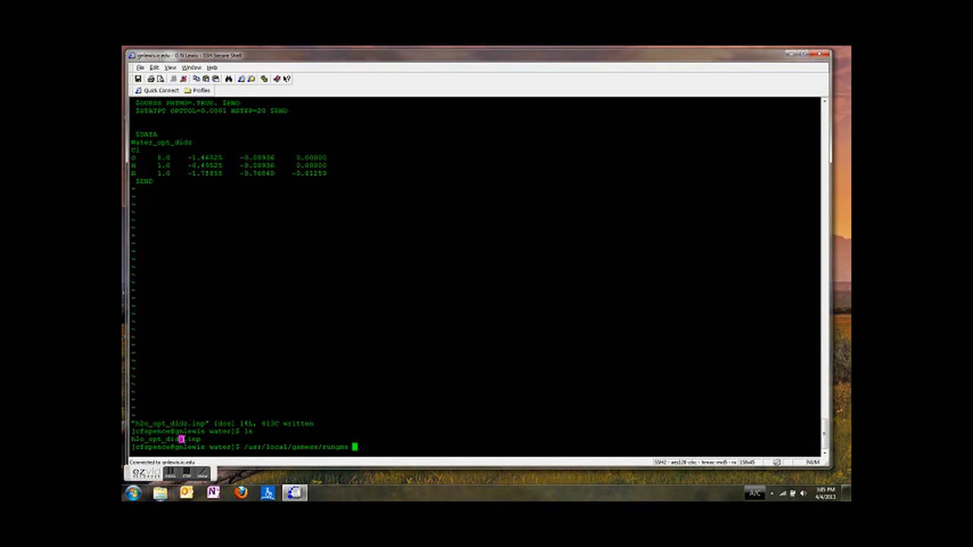
{"action": "double_click", "coordinate": [155, 438]}
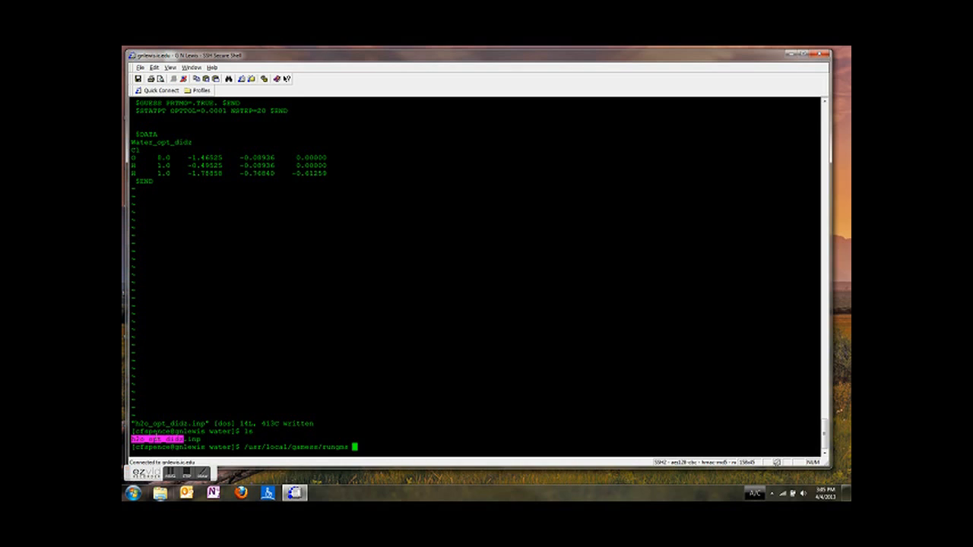
{"action": "right_click", "coordinate": [402, 380]}
{"action": "type", "text": " h2o_opt_didz >&"}
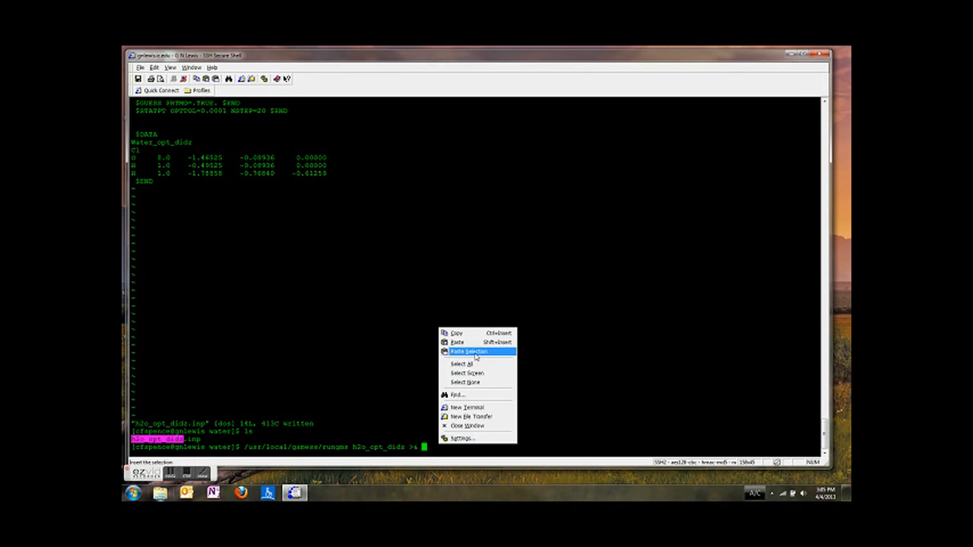
{"action": "left_click", "coordinate": [467, 351]}
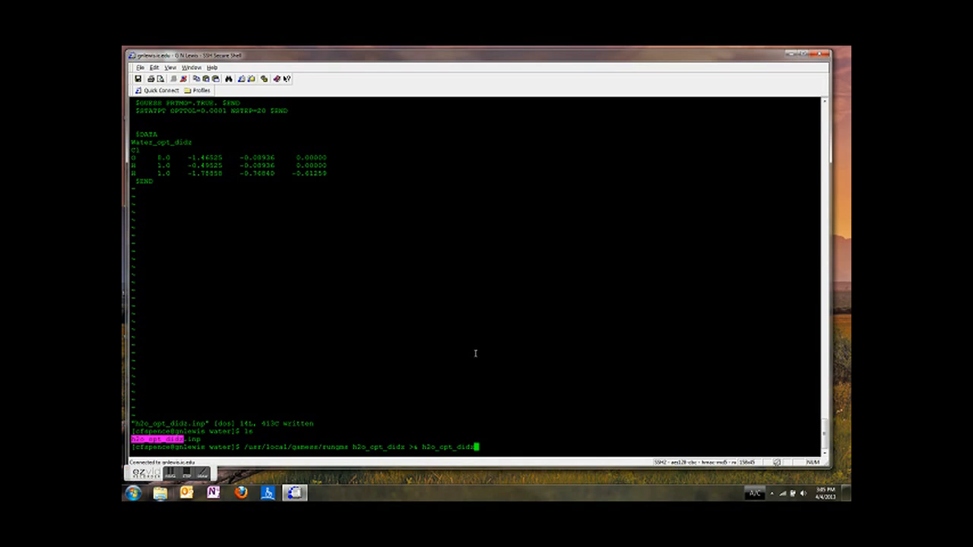
{"action": "type", "text": ".log &"}
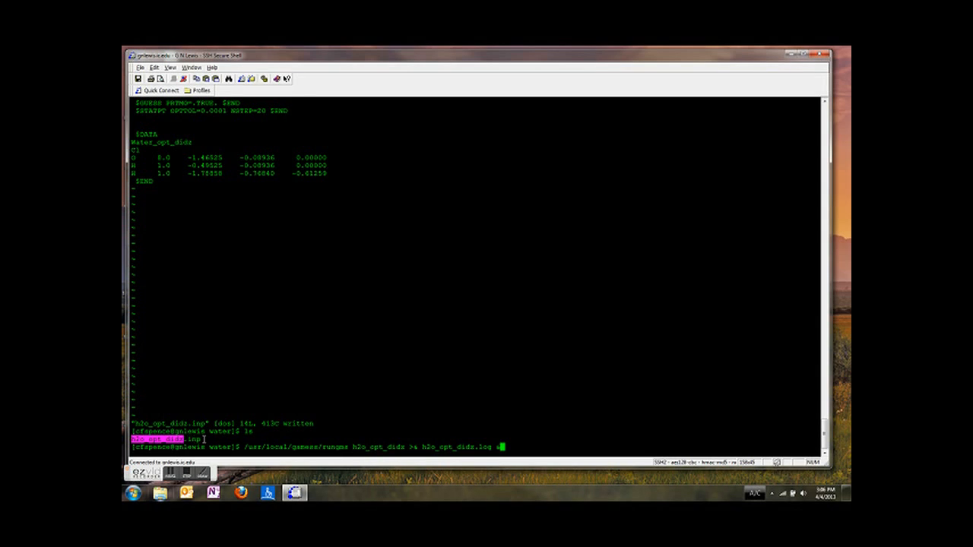
{"action": "mouse_move", "coordinate": [416, 445]}
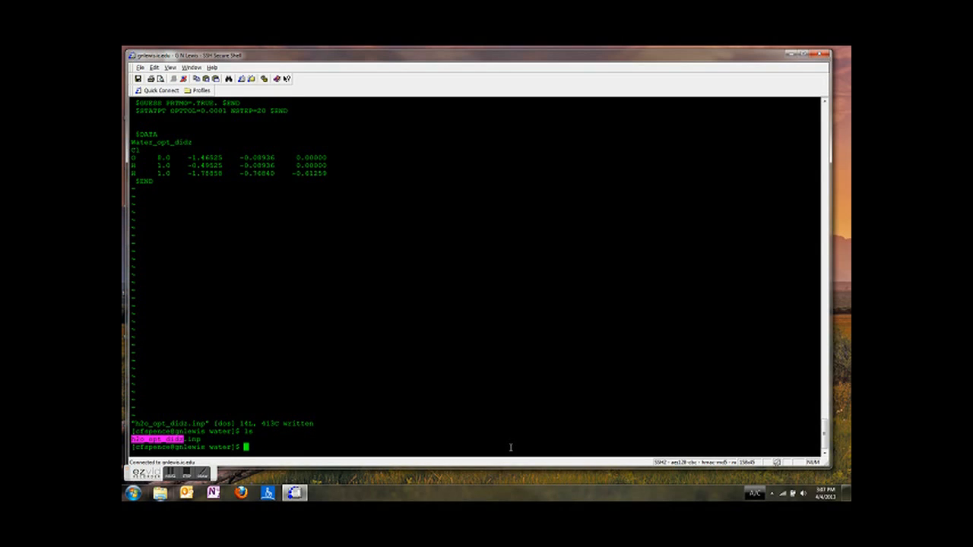
Move up out of the scratch directory toward the water directory with cd commands.
{"action": "type", "text": "cd .."}
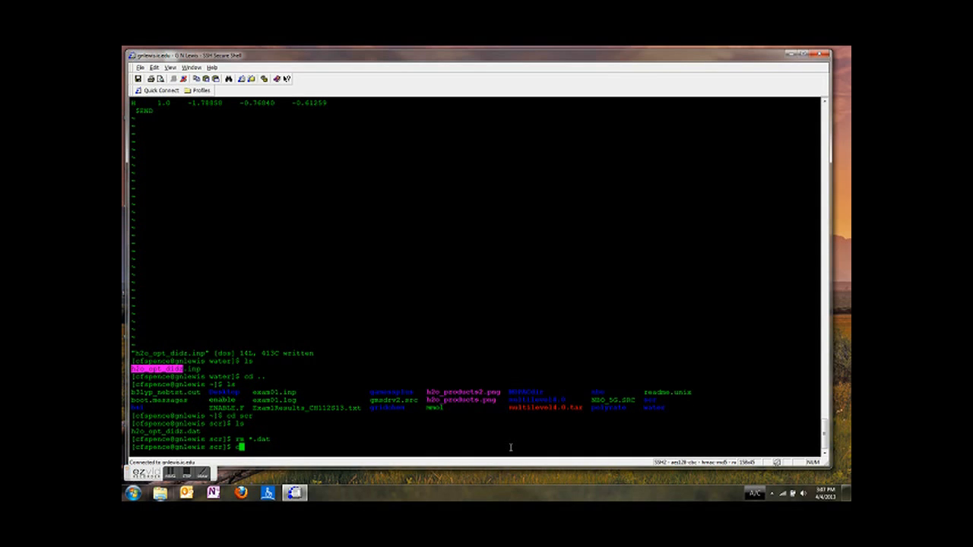
{"action": "type", "text": "cd ../water"}
{"action": "type", "text": "/usr/loca"}
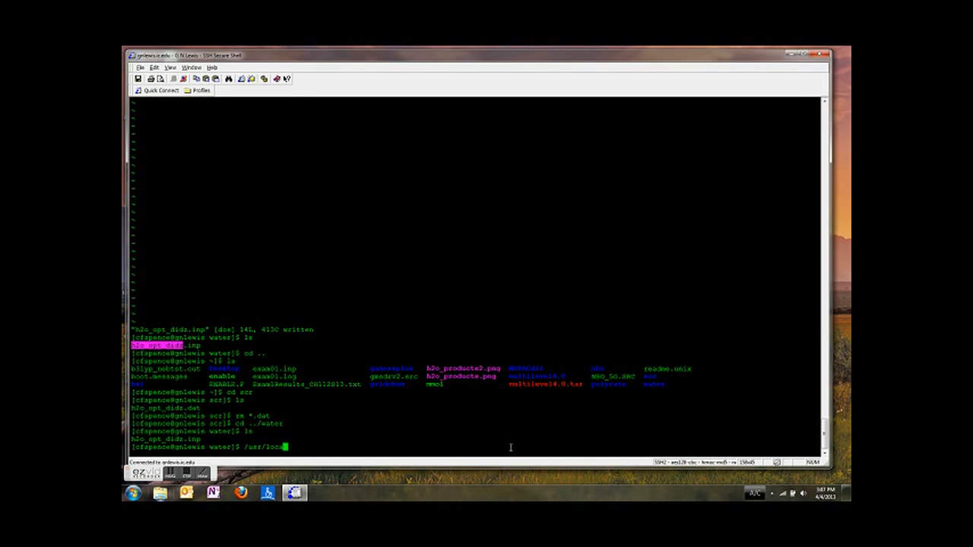
Run /usr/local/gamess/rungms h2o_opt_didz >& h2o_opt_didz.log & in the background.
{"action": "type", "text": "gamess"}
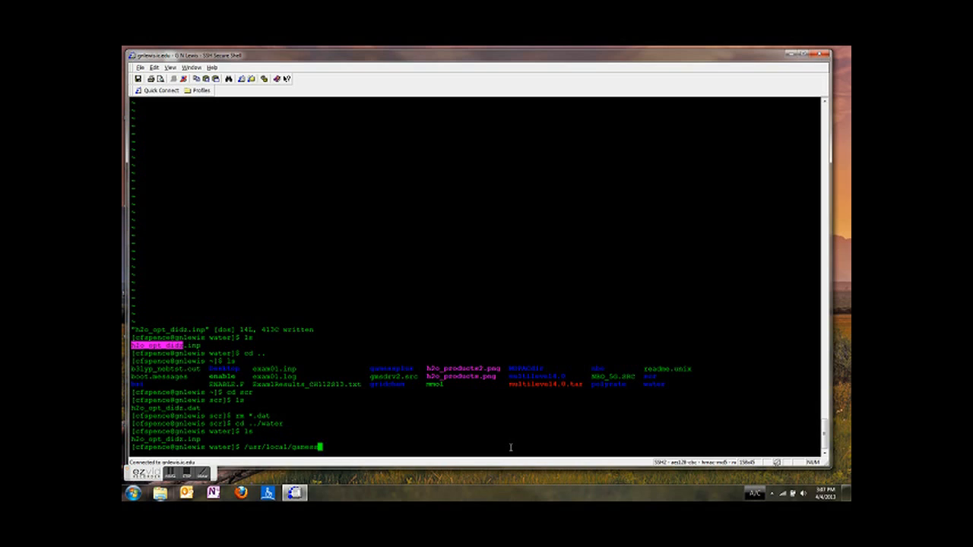
{"action": "type", "text": "rungms"}
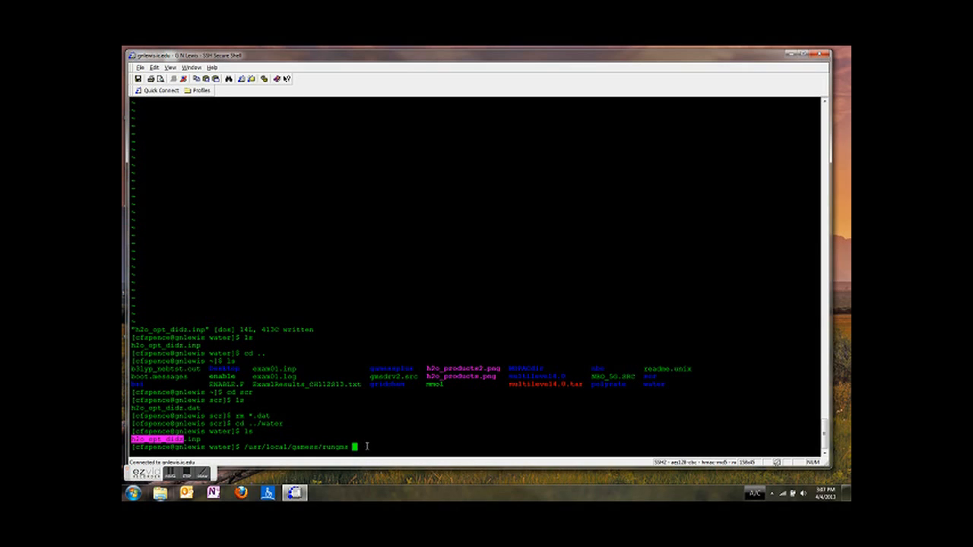
{"action": "type", "text": "h2o_opt_didz >"}
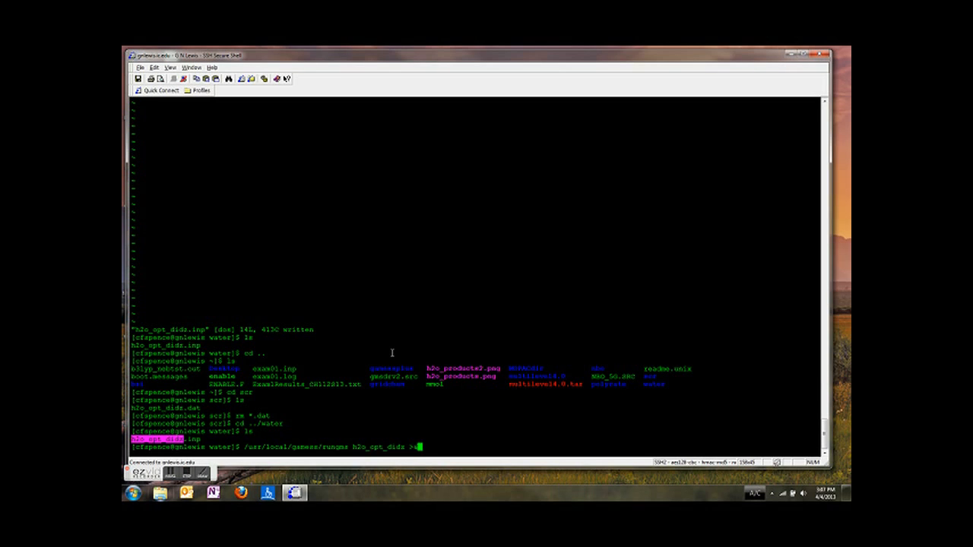
{"action": "right_click", "coordinate": [392, 353]}
{"action": "type", "text": " h2o_opt_didz.log &"}
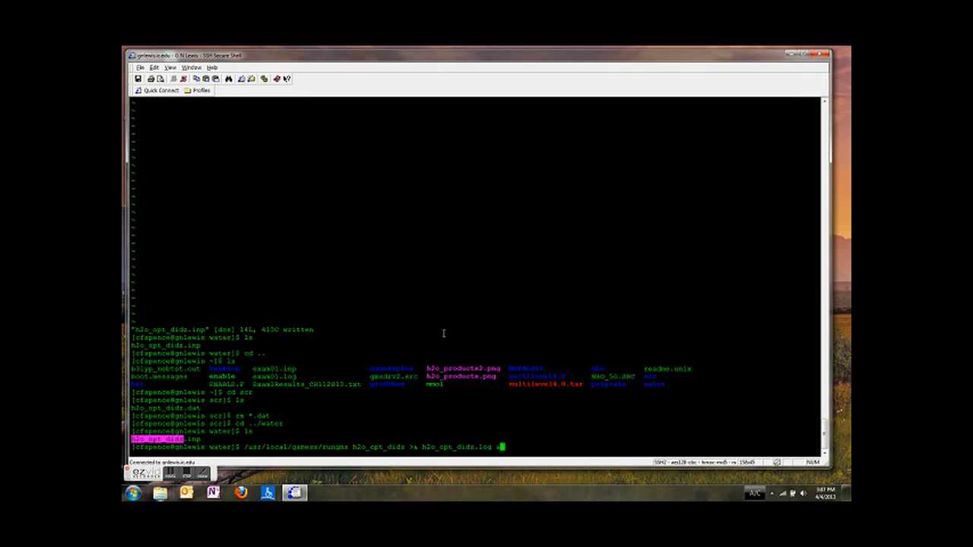
{"action": "key", "text": "Return"}
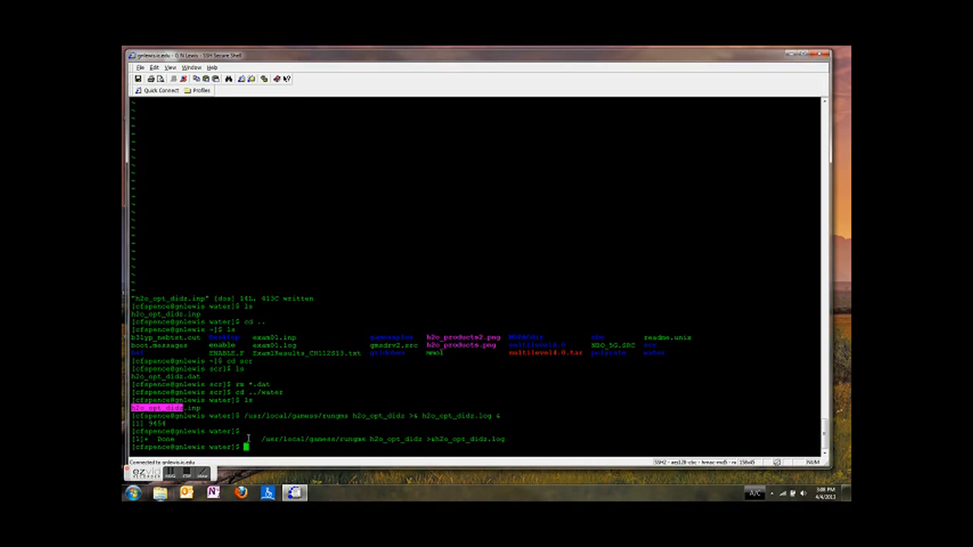
Check processes with ps and select the new h2o_opt_didz.log file name in the listing.
{"action": "type", "text": "ps"}
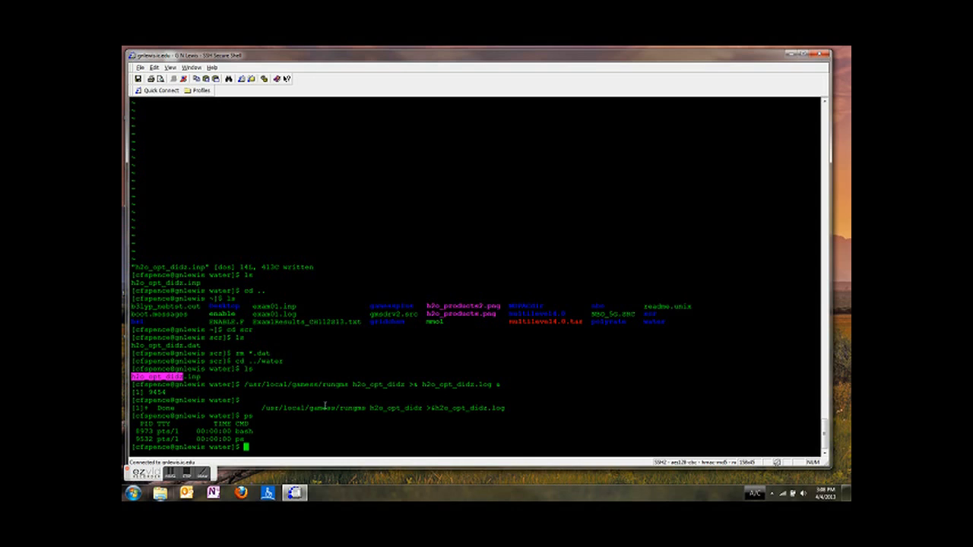
{"action": "mouse_move", "coordinate": [295, 435]}
{"action": "type", "text": "ls"}
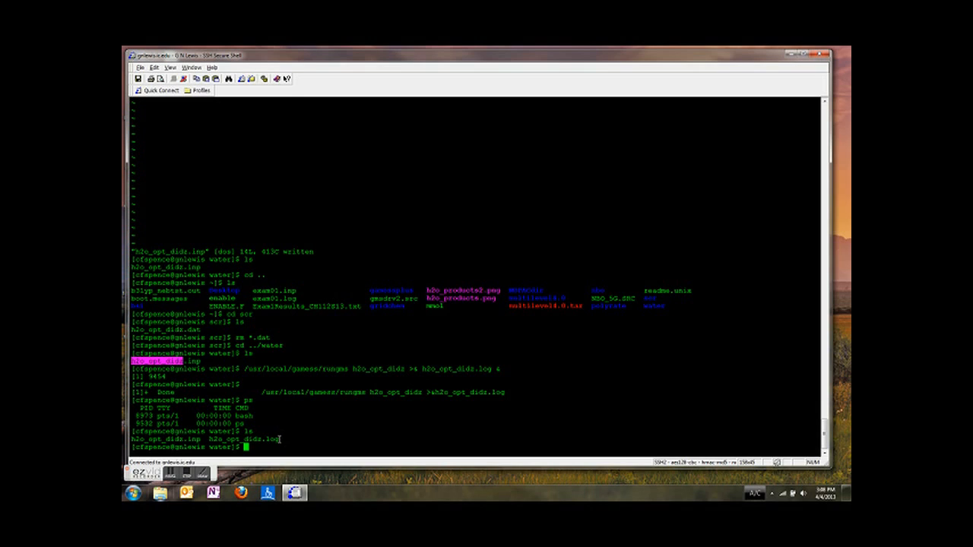
{"action": "double_click", "coordinate": [245, 439]}
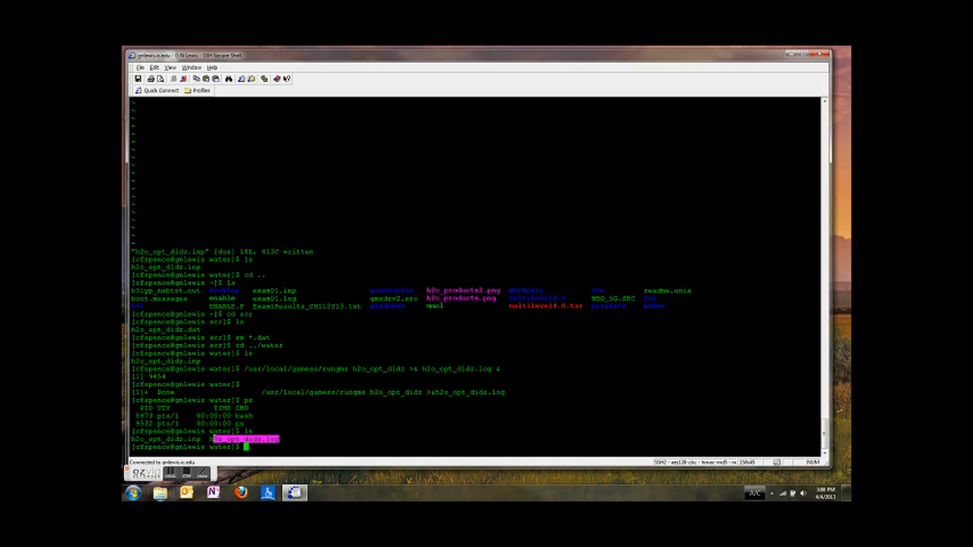